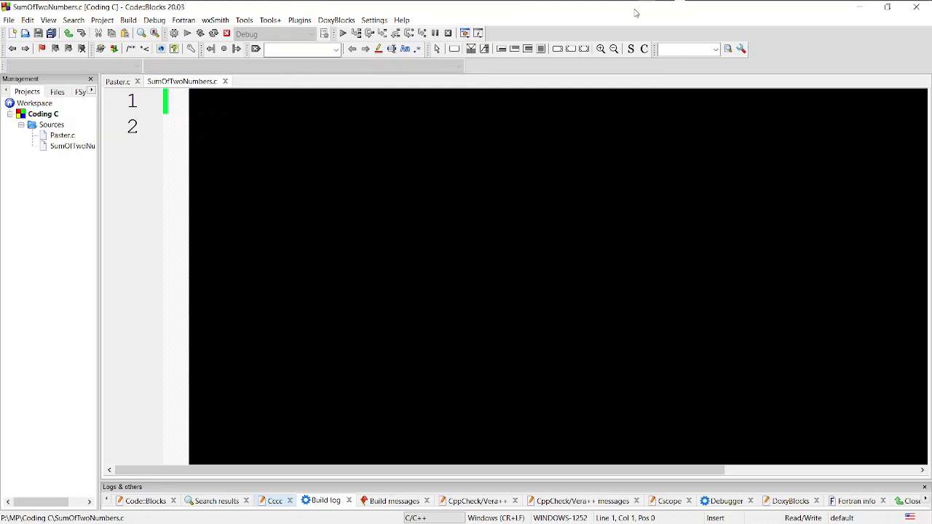
Step: Write #include <stdio.h> and an empty int main() { } function
type("#i")
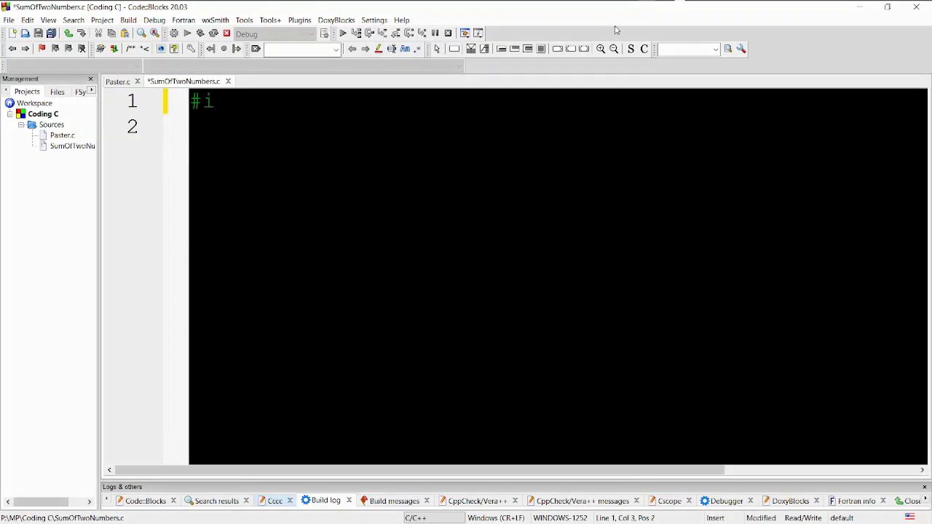
type("nclude")
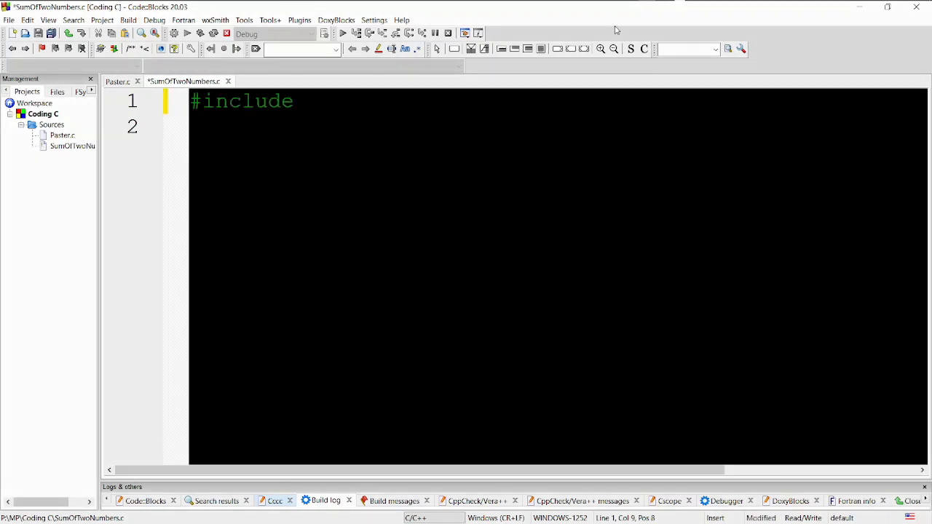
type("<stdio.h>")
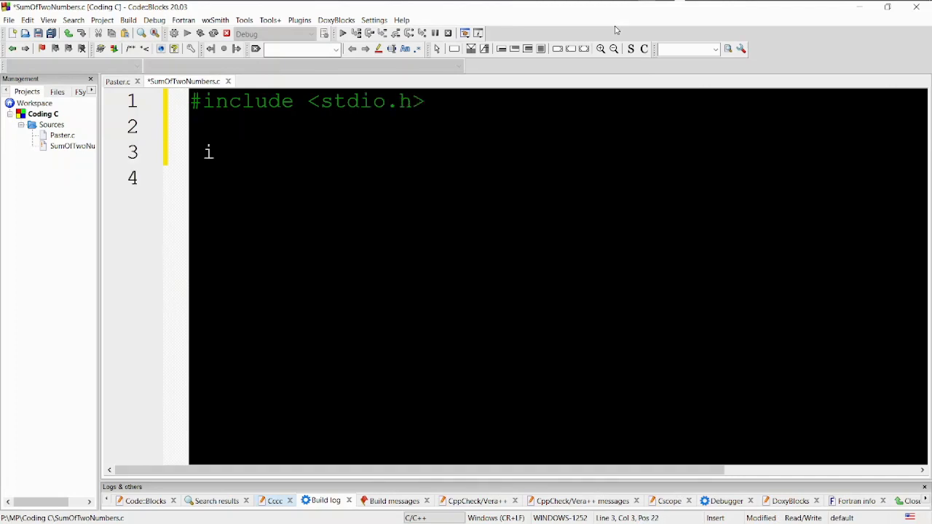
type("nt main() {")
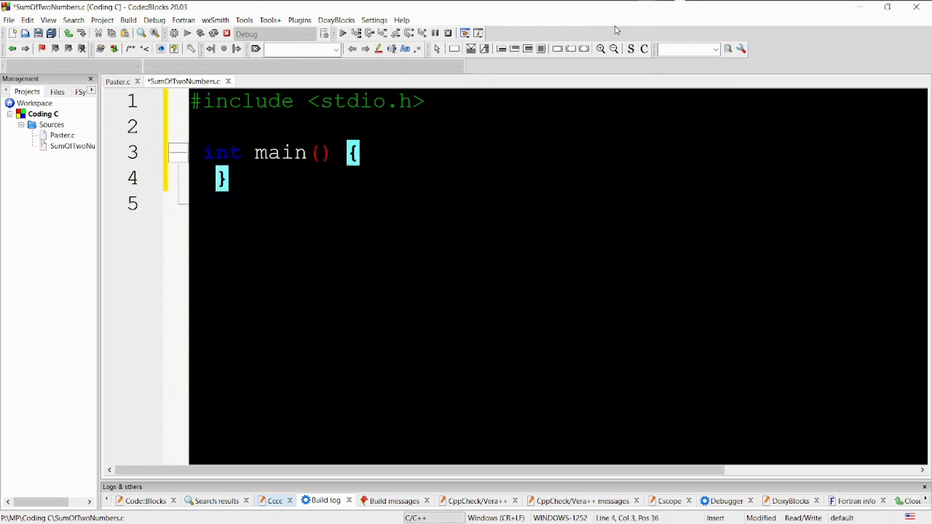
Step: Declare int num1, num2, sum; and start a printf("Enter the prompt below it
type("int")
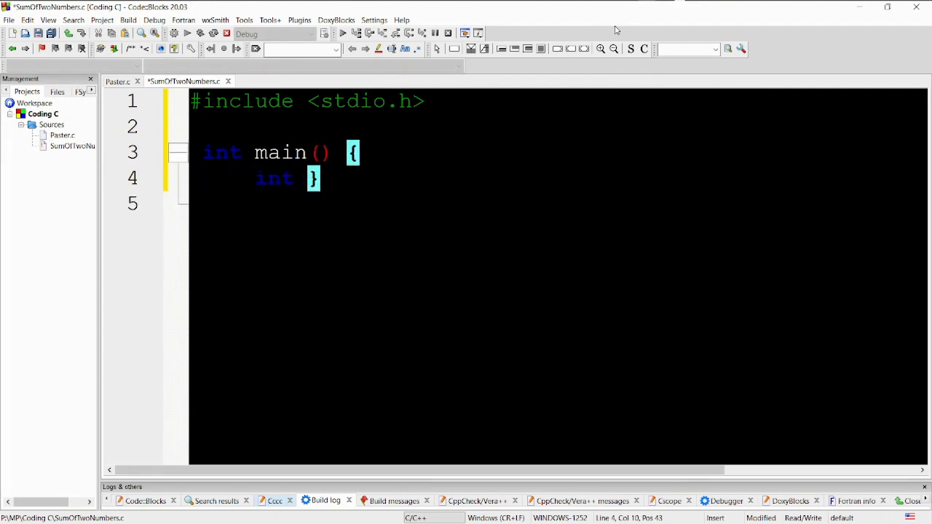
type("num1,")
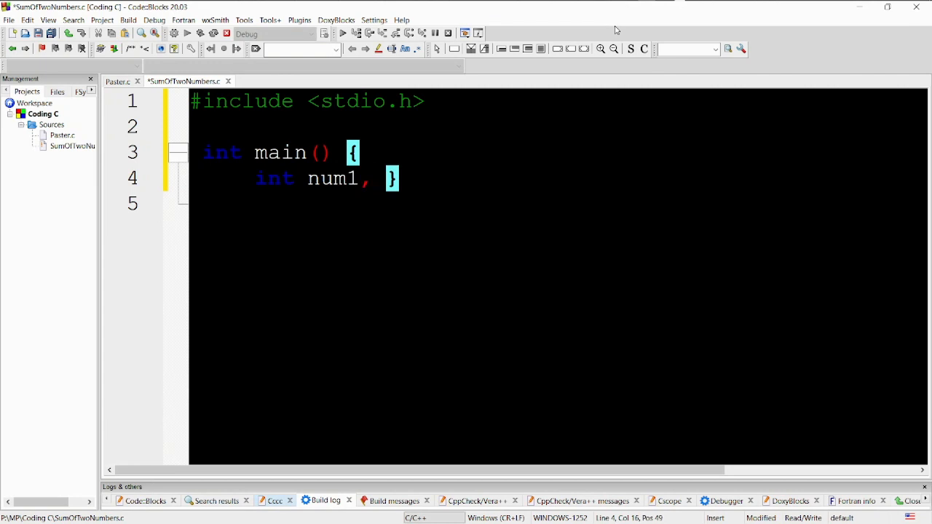
type("num2, s")
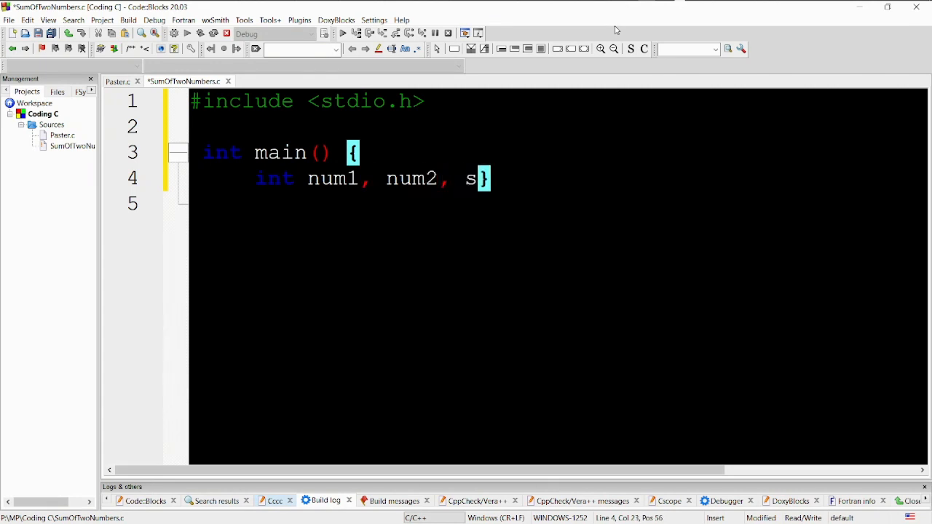
type("um;")
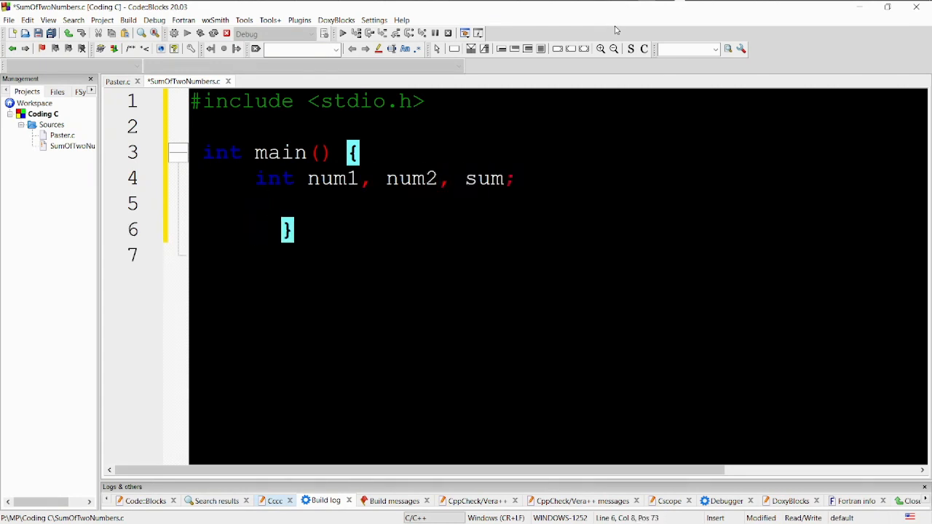
type("printf(\"Enter the")
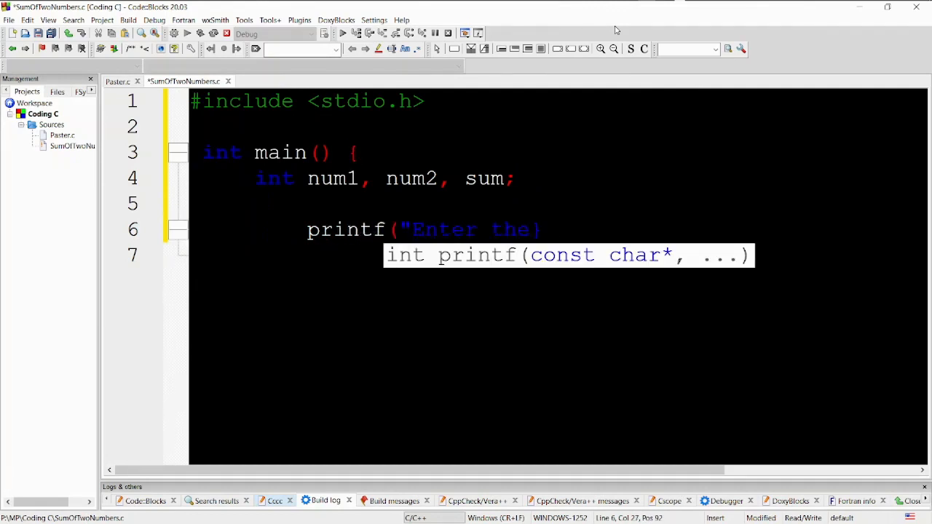
Step: Prompt "Enter the first number: ", add scanf("%d", &num1);, and start the next printf
type("first")
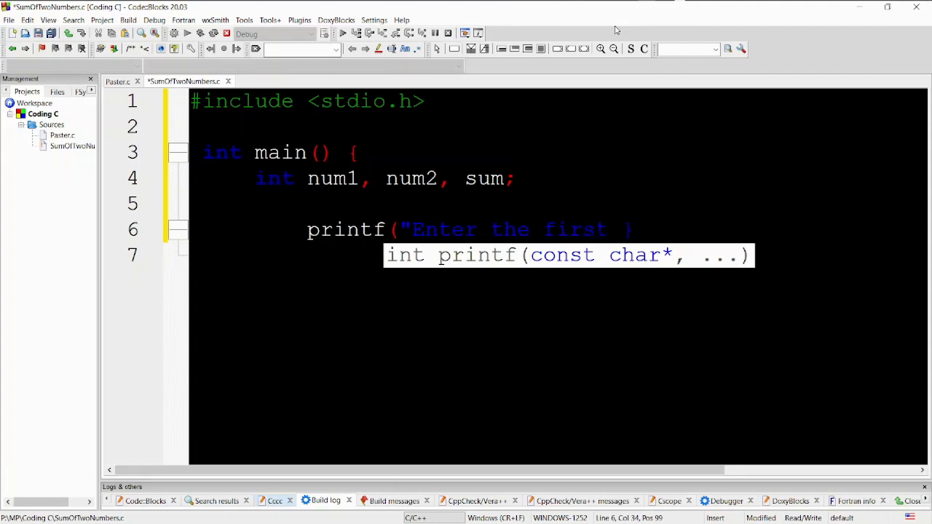
type("number:)")
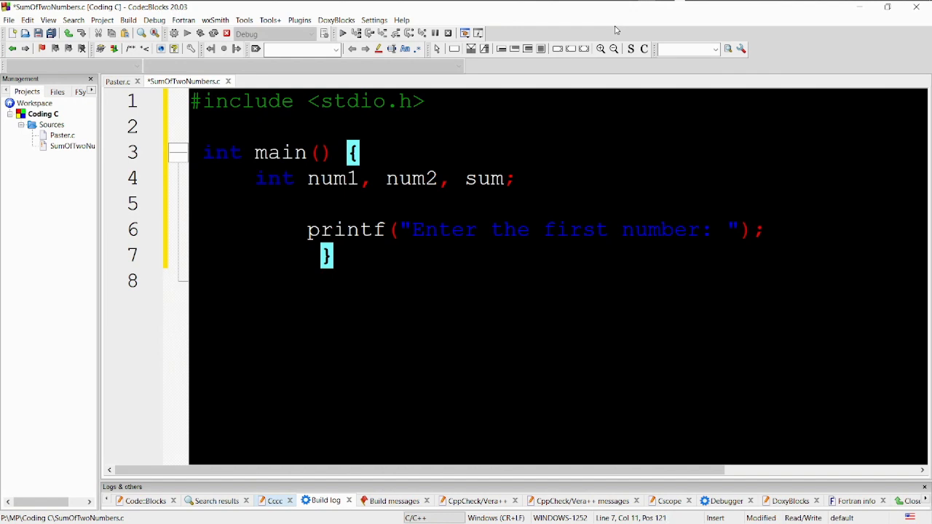
type("scan")
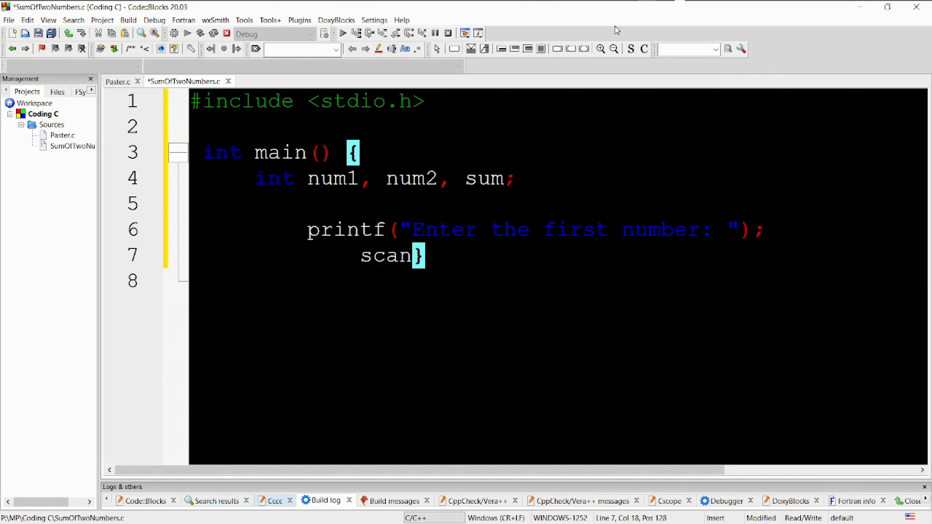
type("(\"%d\",")
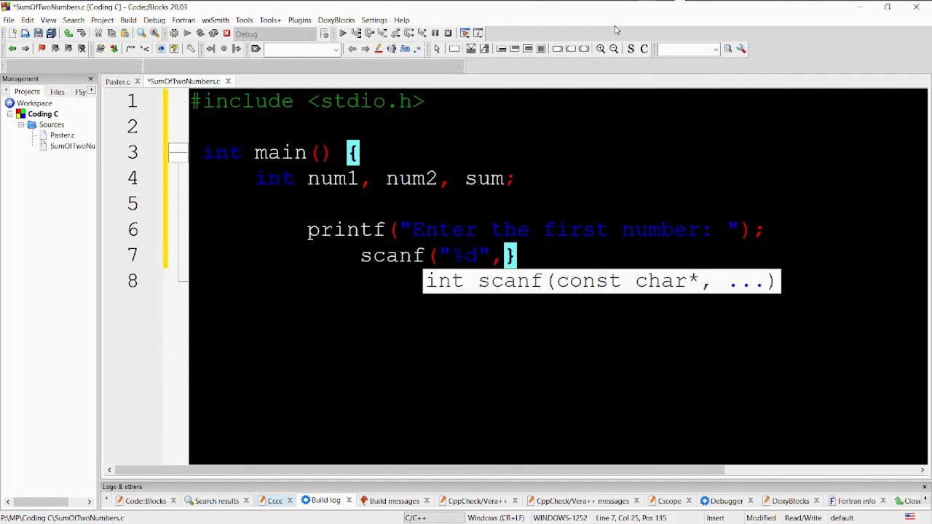
type("&num1);")
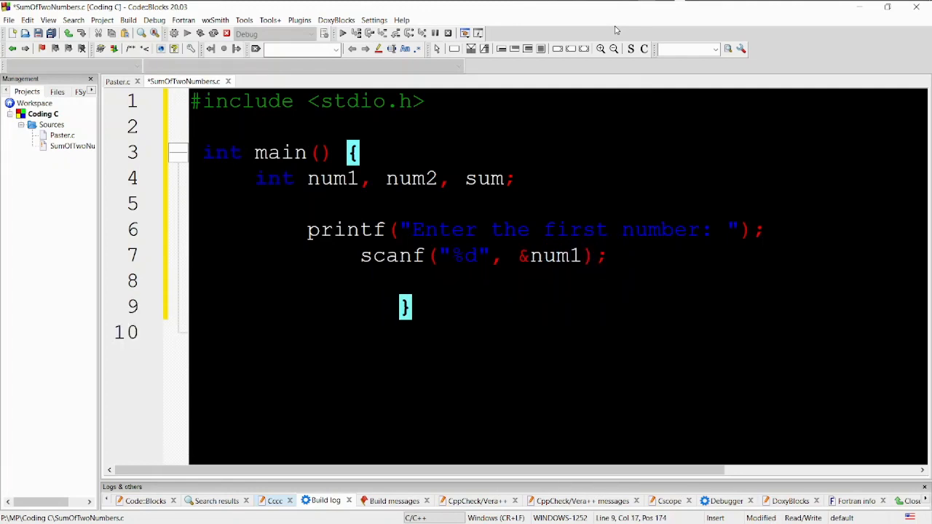
type("printf")
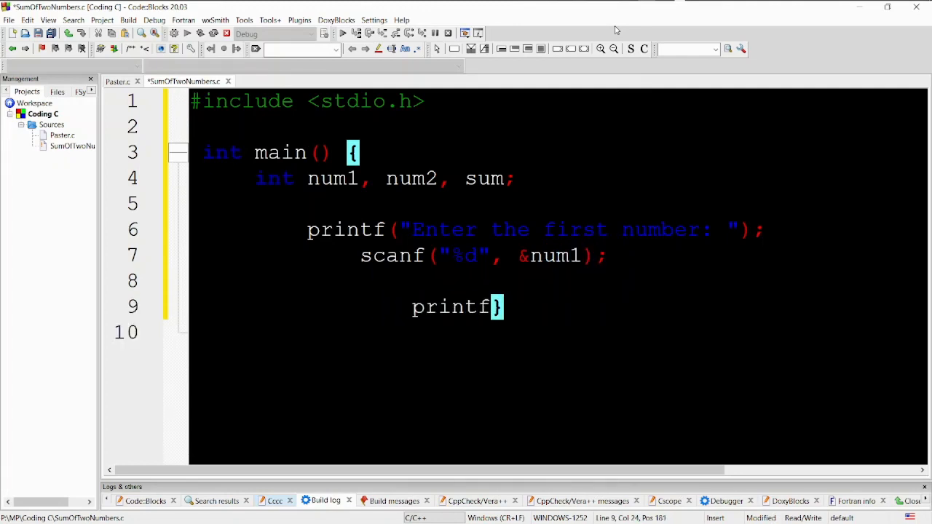
type("(\"Enter the s")
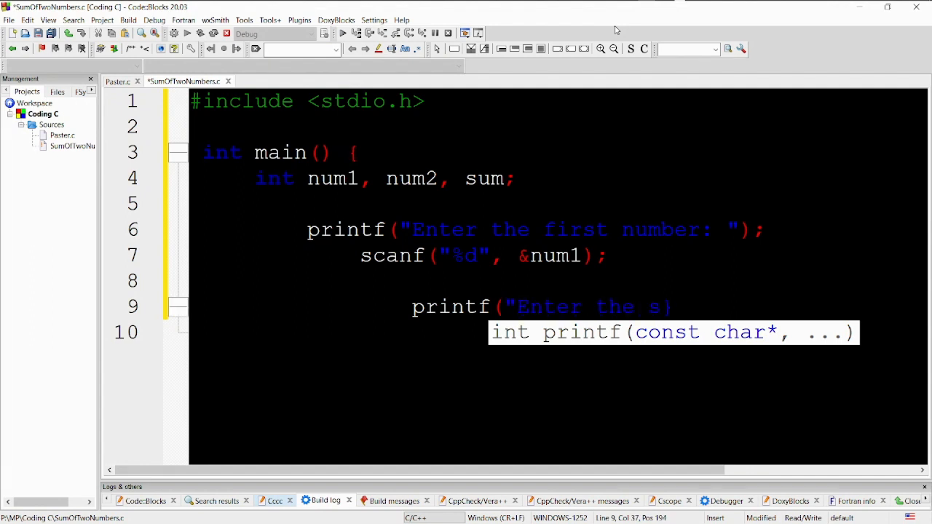
Step: Prompt "Enter the second number: ", add scanf("%d", &num2);, and begin sum =
type("econd")
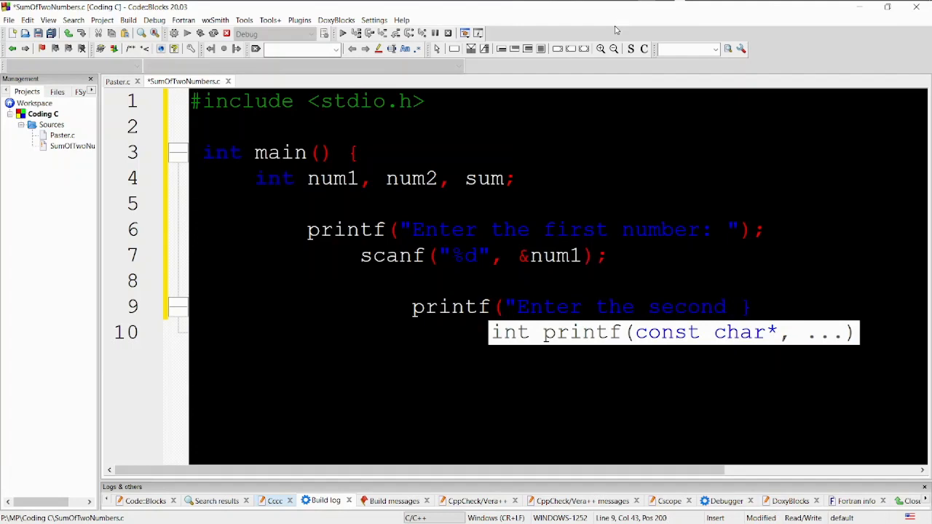
type("number:)")
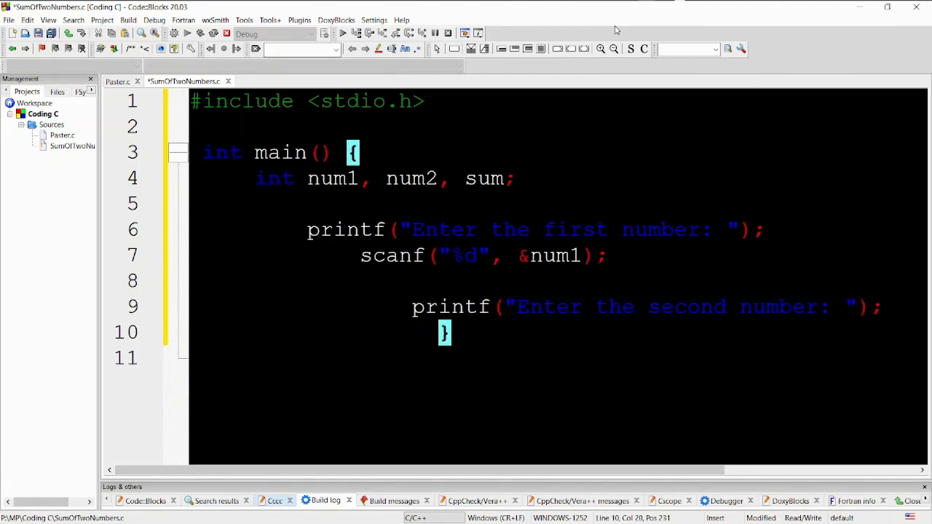
type("scan")
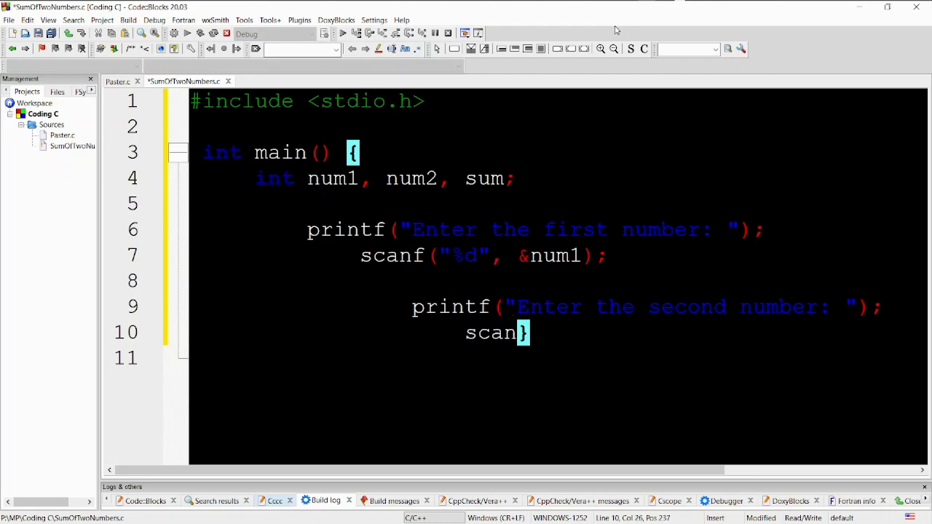
type("(\"%d\",")
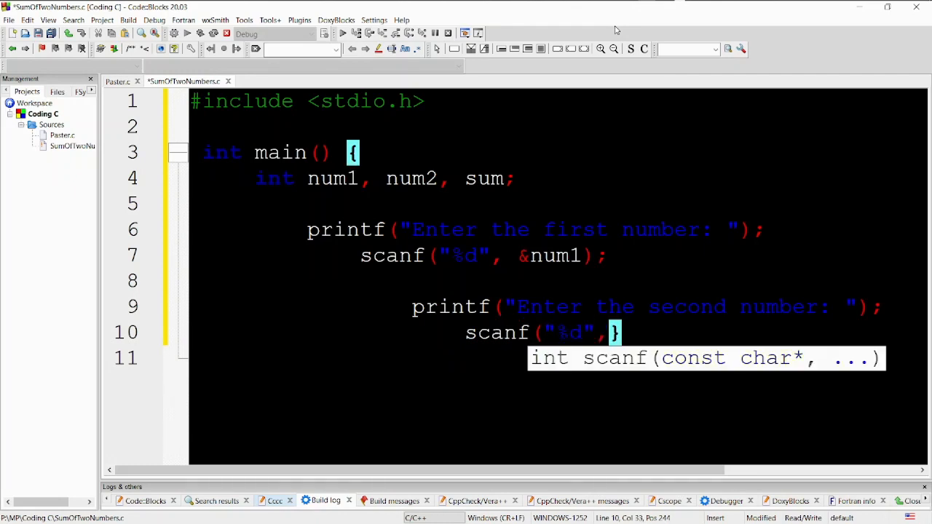
type("&num2);")
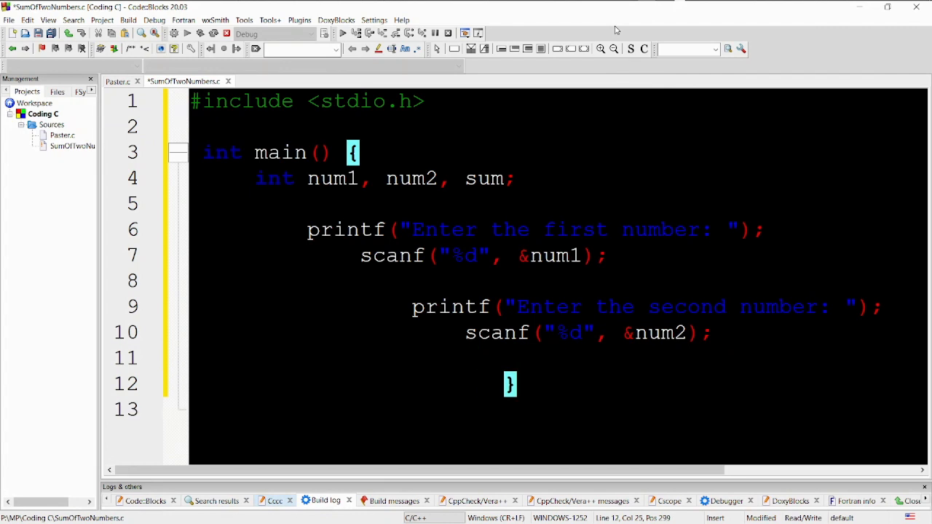
type("sum =")
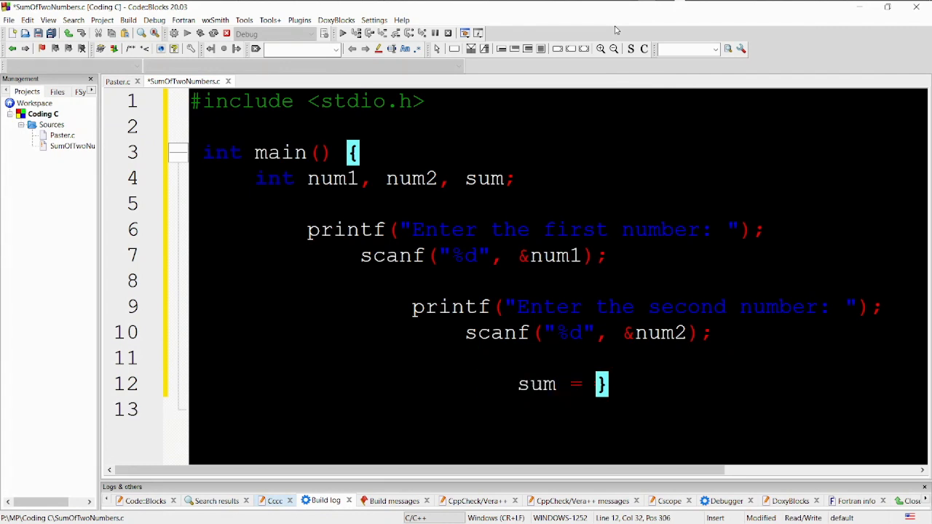
Step: Write sum = num1 + num2; and begin printf("The sum of %d and %d is %d.\n"
type("num1 +")
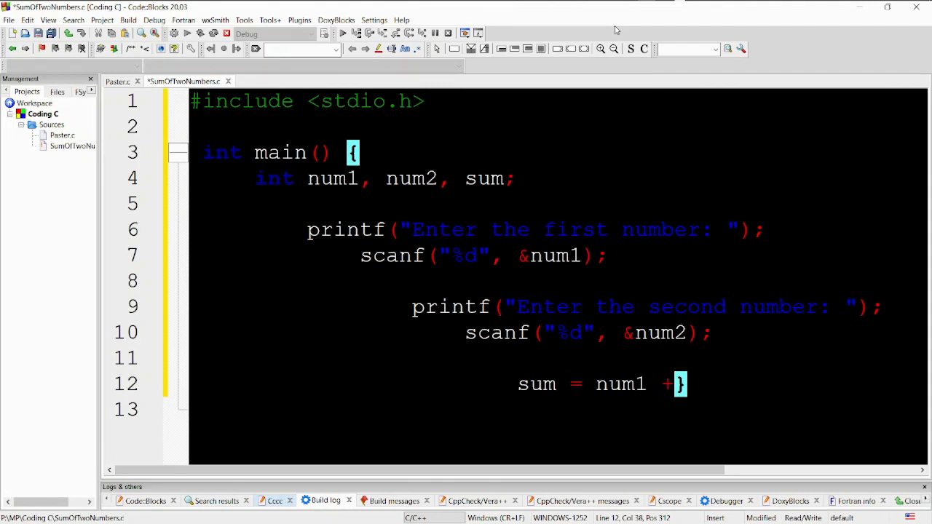
type("num2;")
type("pr")
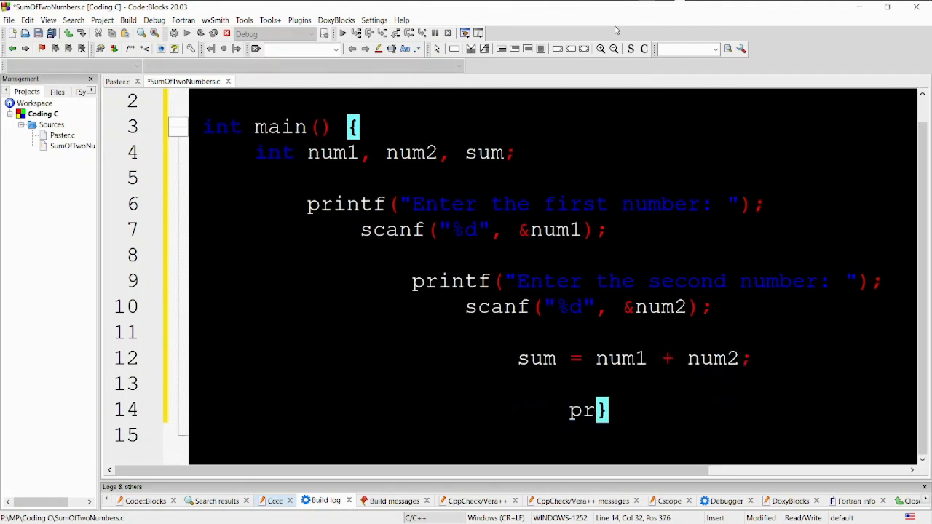
type("intf(\"")
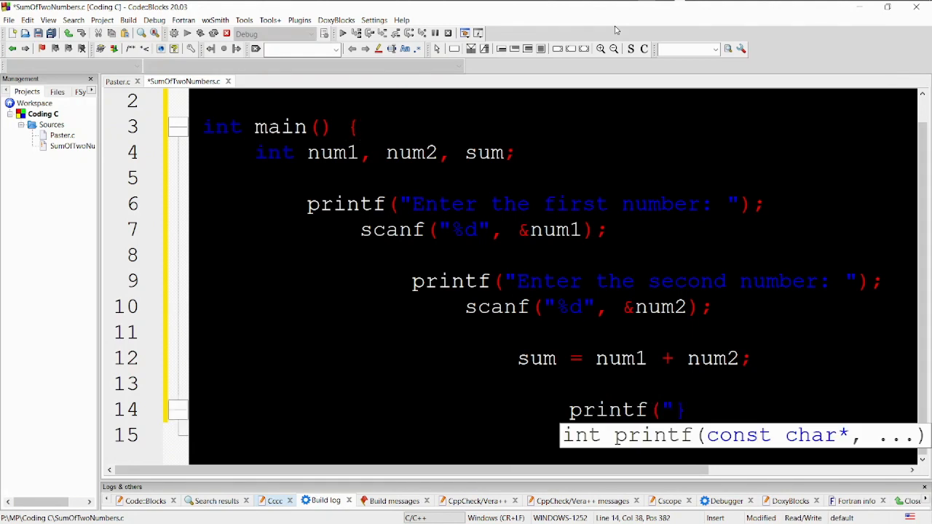
type("The sum of %d and %d is %d.\\n\", num1, nu")
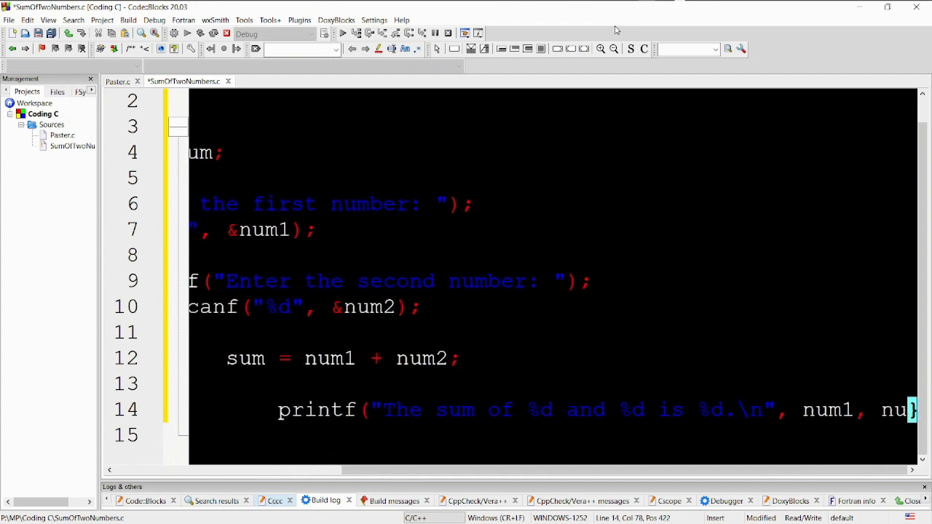
Step: Finish the sum printf, add return 0;, save, and select Paster.c in Projects
scroll("right", 3)
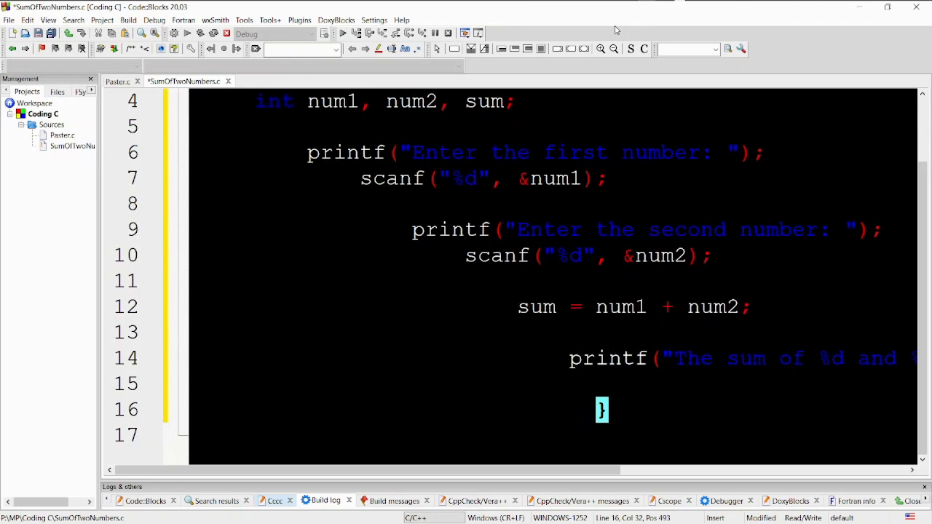
type("return 0;")
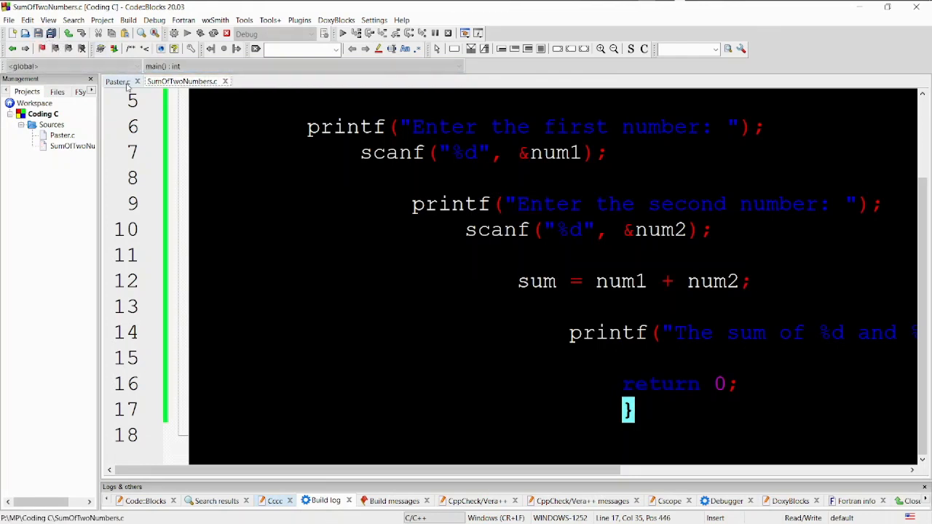
left_click(62, 134)
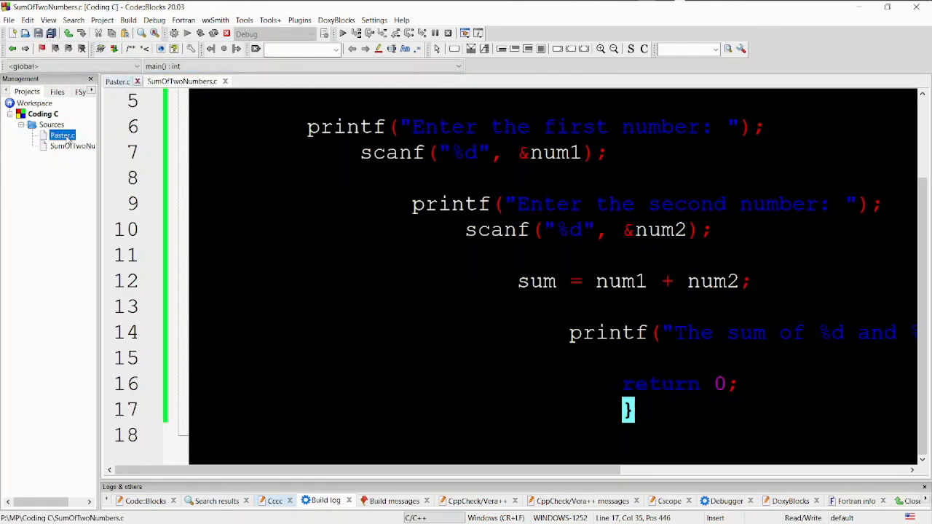